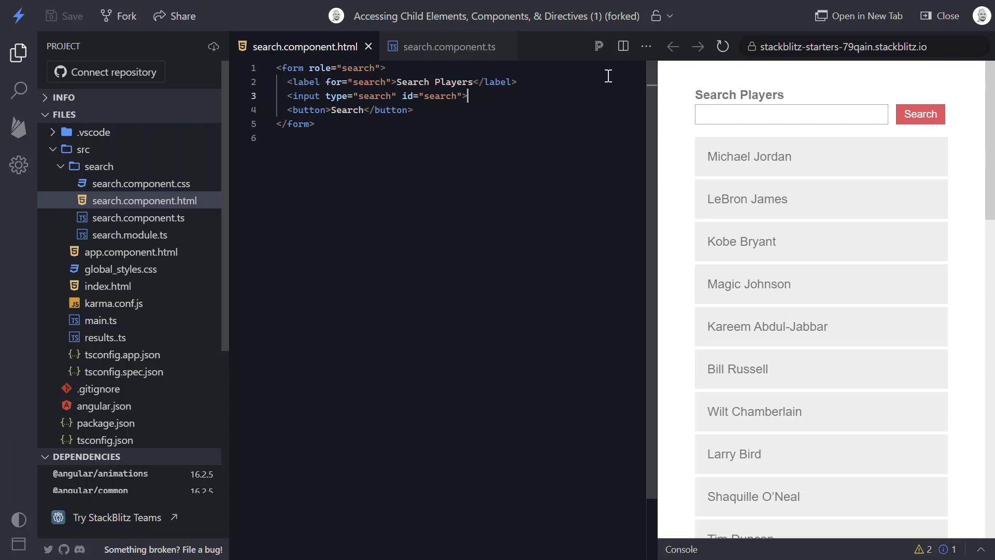
Step: Add a #searchField reference to the search input and select the name
{"action": "type", "text": "#"}
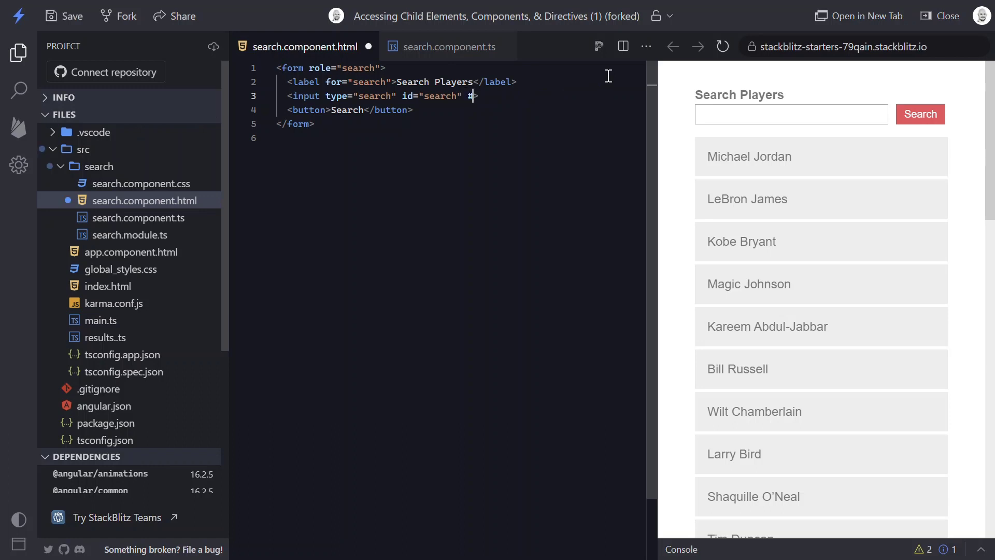
{"action": "type", "text": "searchField"}
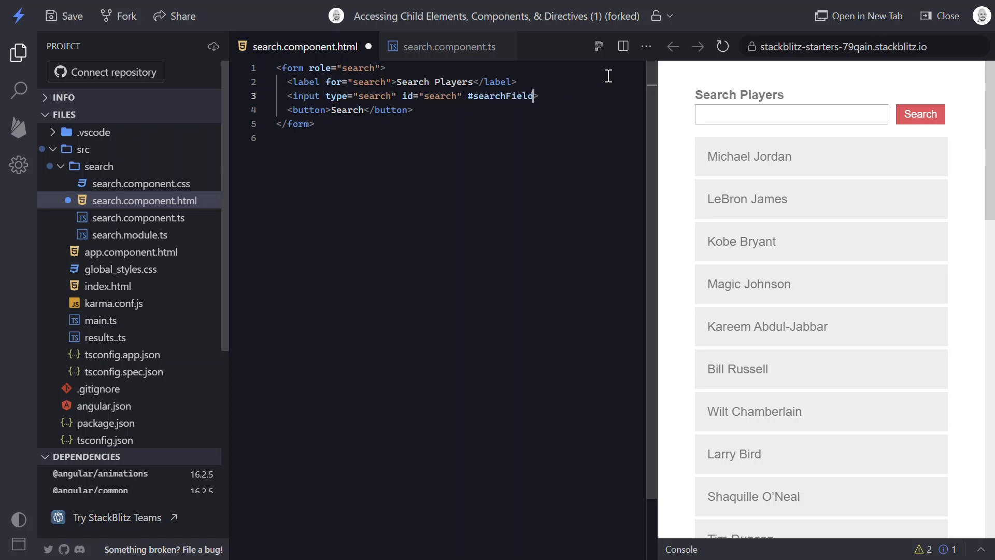
{"action": "double_click", "coordinate": [502, 96]}
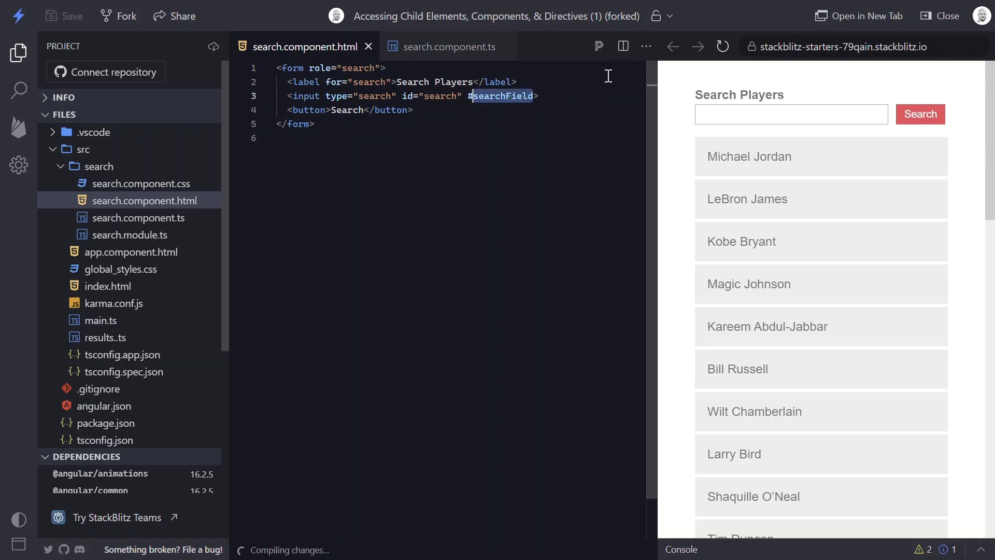
{"action": "left_click", "coordinate": [444, 46]}
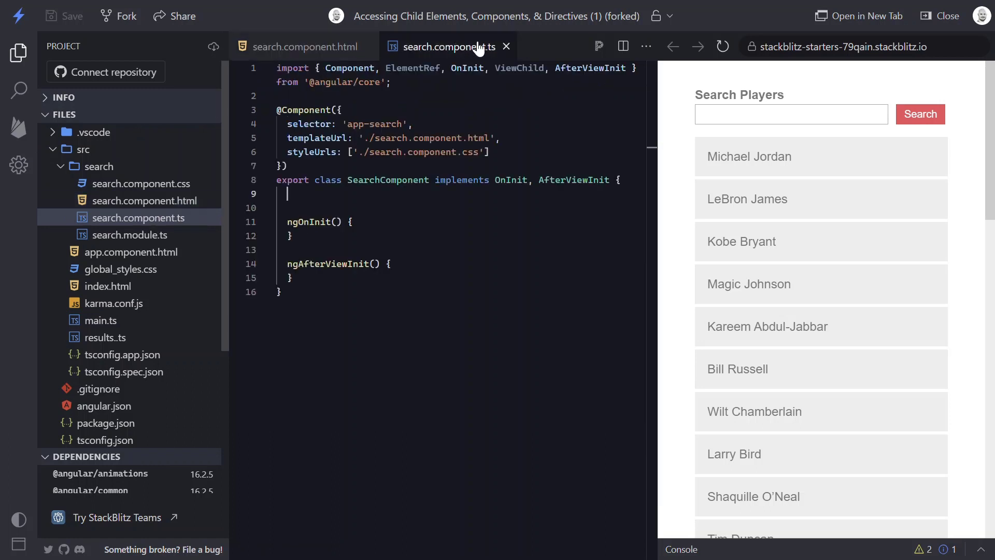
{"action": "mouse_move", "coordinate": [582, 102]}
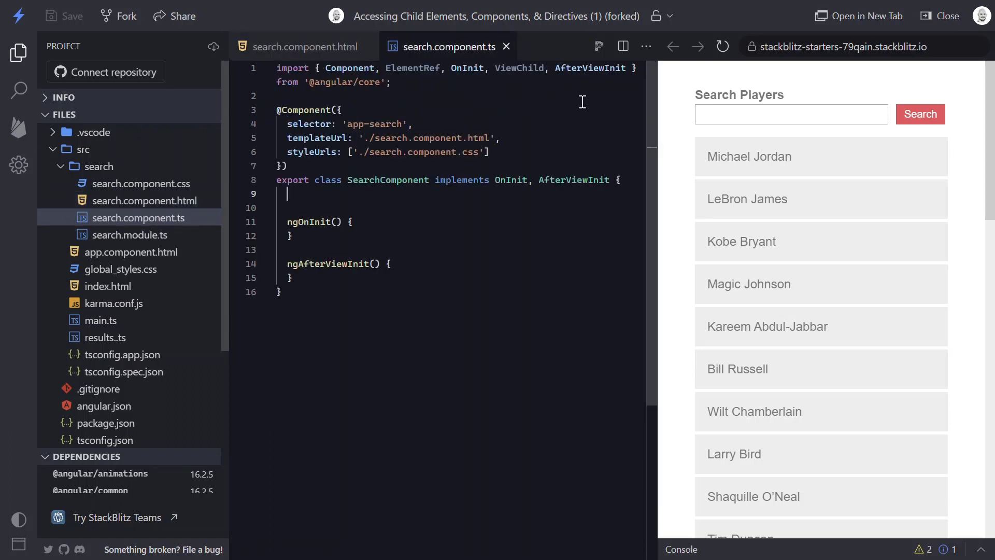
{"action": "type", "text": "@"}
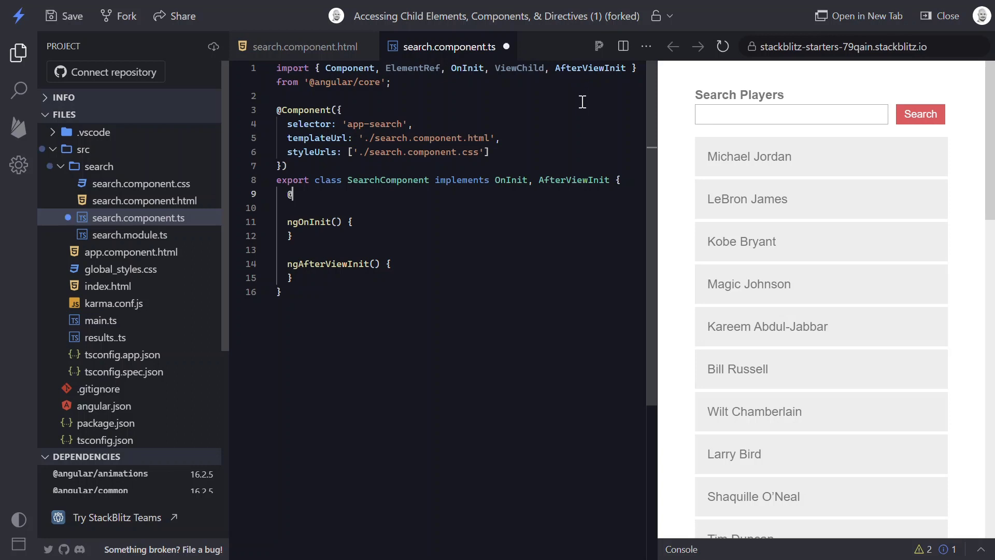
{"action": "type", "text": "ViewChild('"}
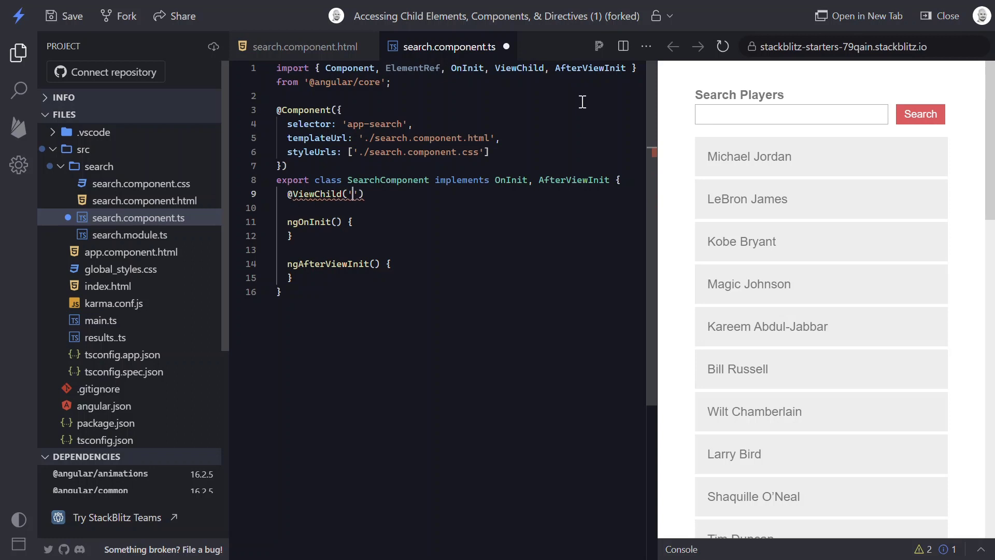
{"action": "type", "text": "searchField"}
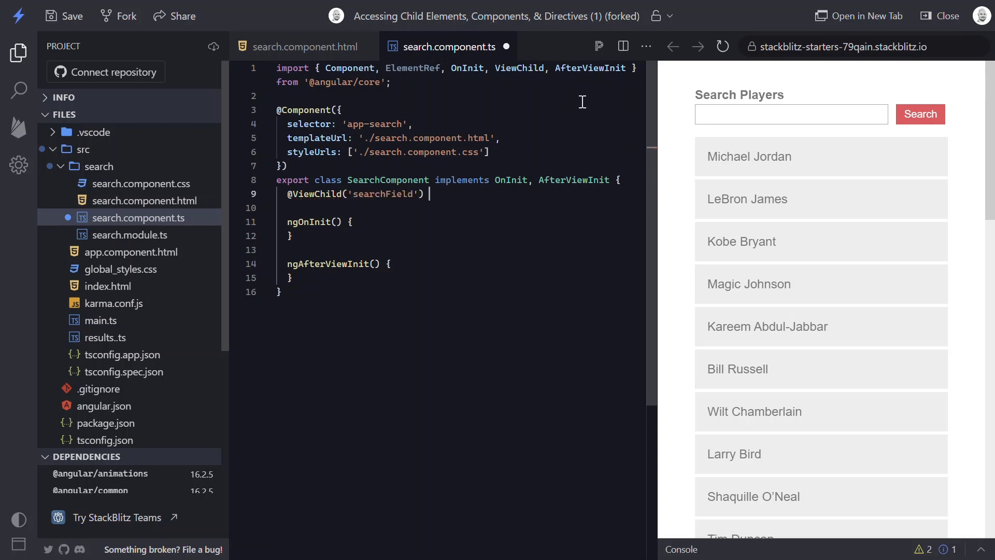
{"action": "type", "text": "searchField"}
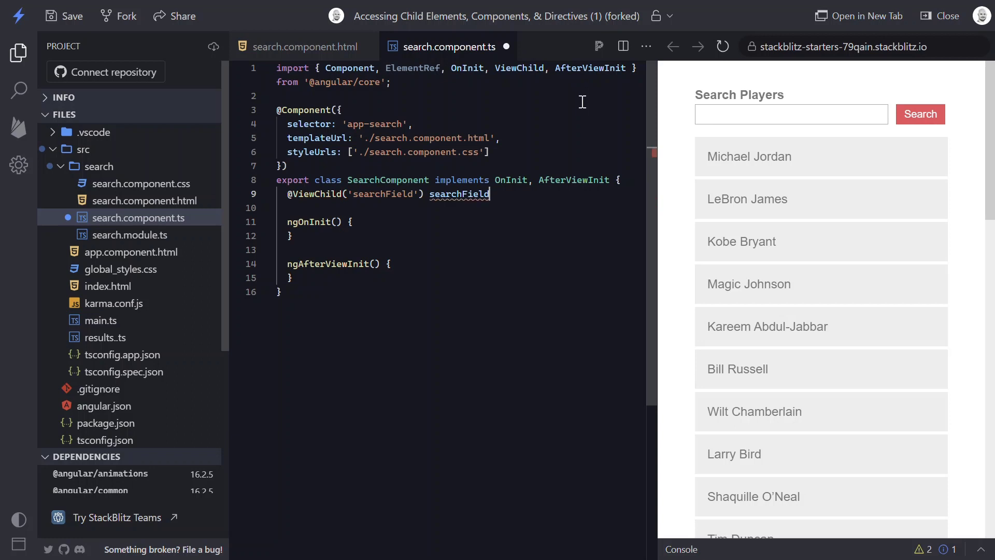
{"action": "type", "text": "!"}
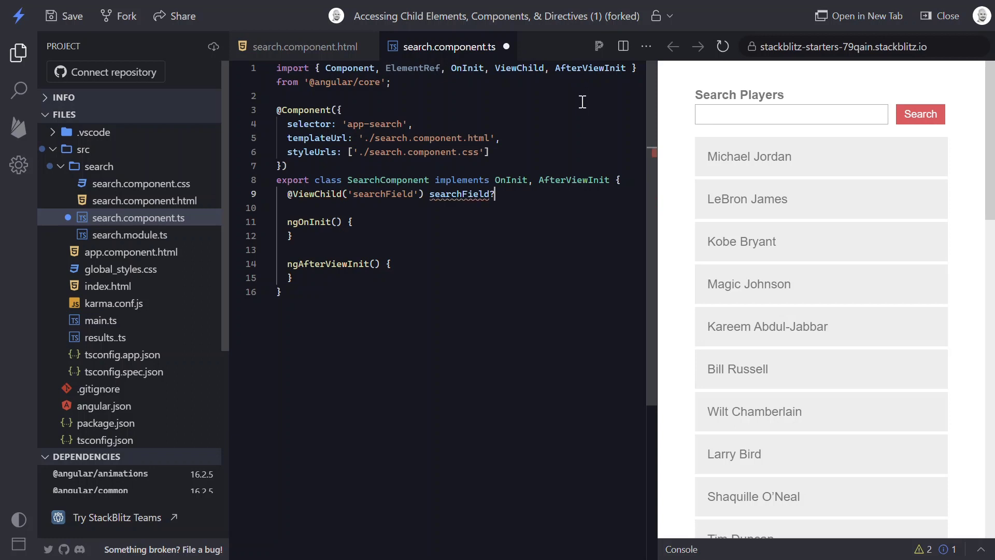
{"action": "type", "text": ": ElementRef"}
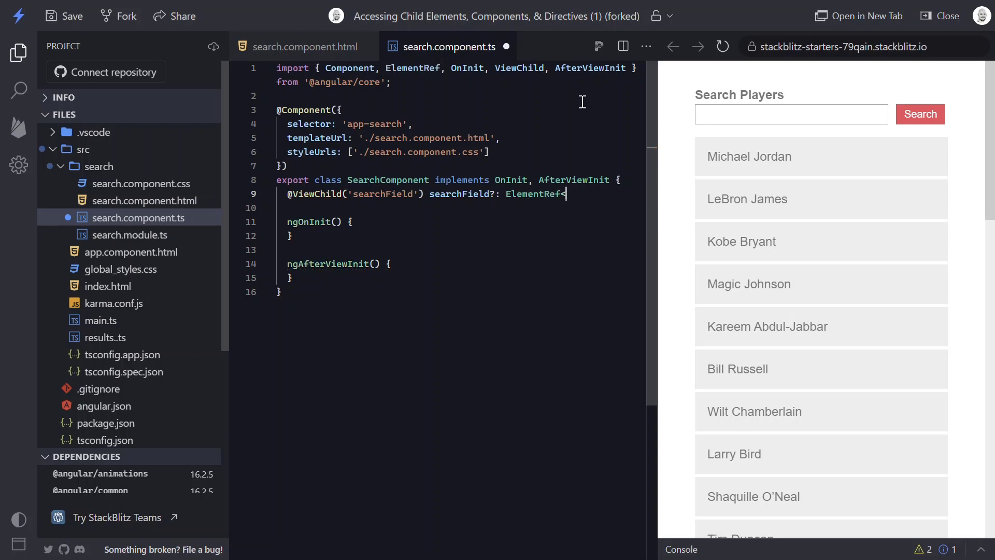
{"action": "type", "text": "<HTMLInputElement>"}
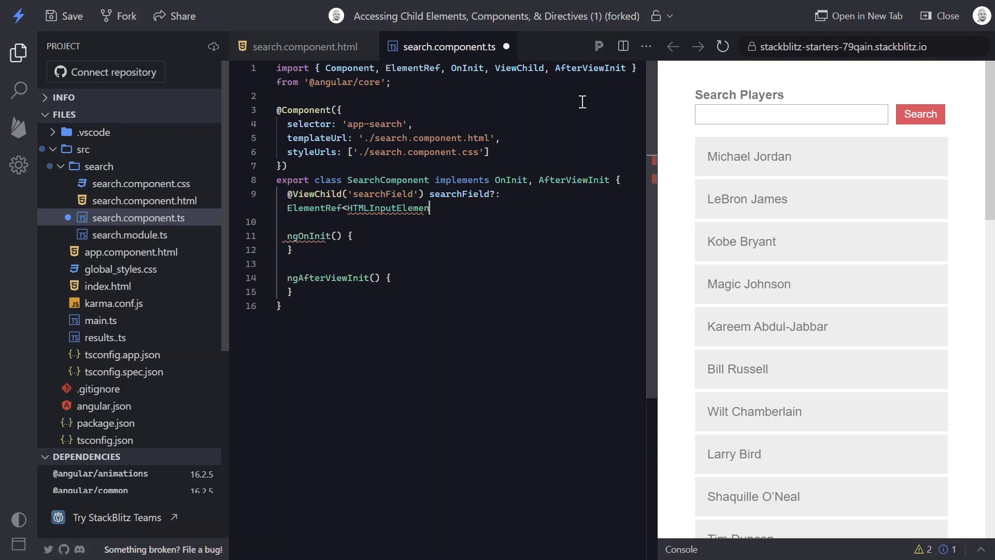
{"action": "type", "text": "t>;"}
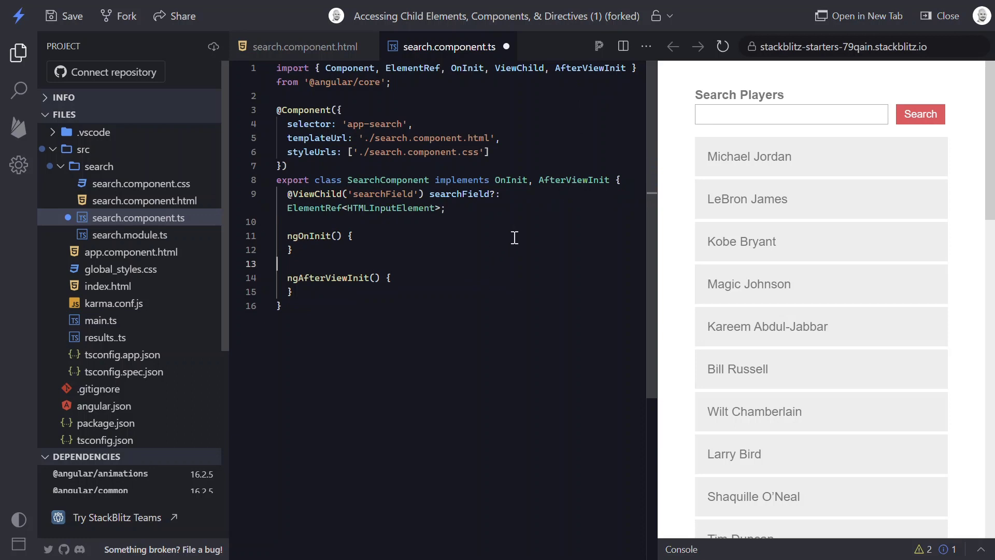
Step: Call this.searchField?.nativeElement.focus() in ngAfterViewInit
{"action": "type", "text": "this."}
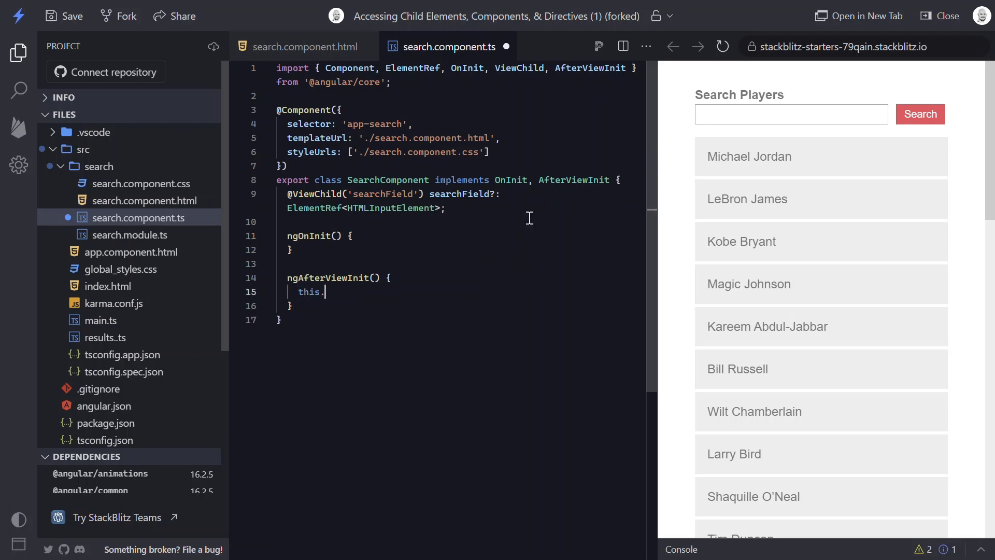
{"action": "type", "text": "."}
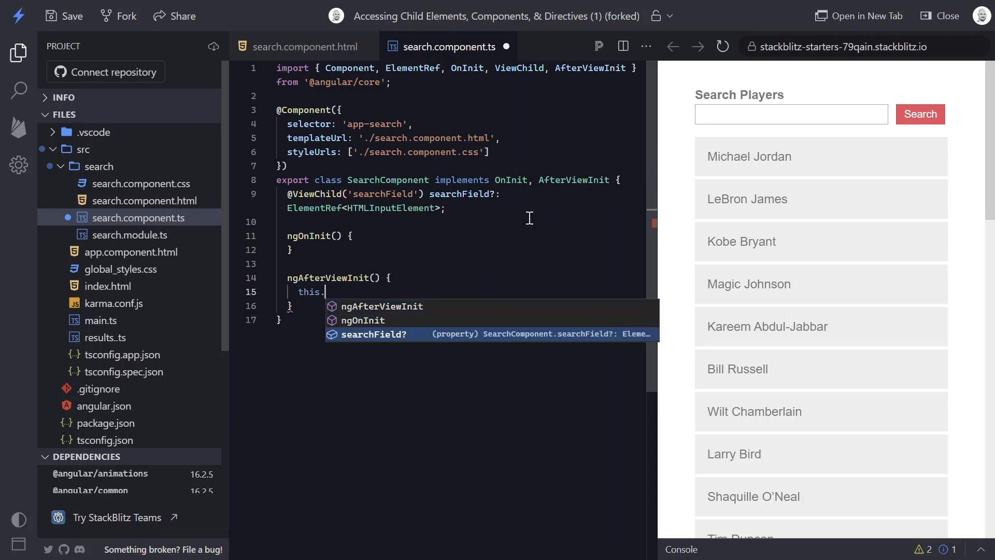
{"action": "type", "text": "searchField?.nativeElement"}
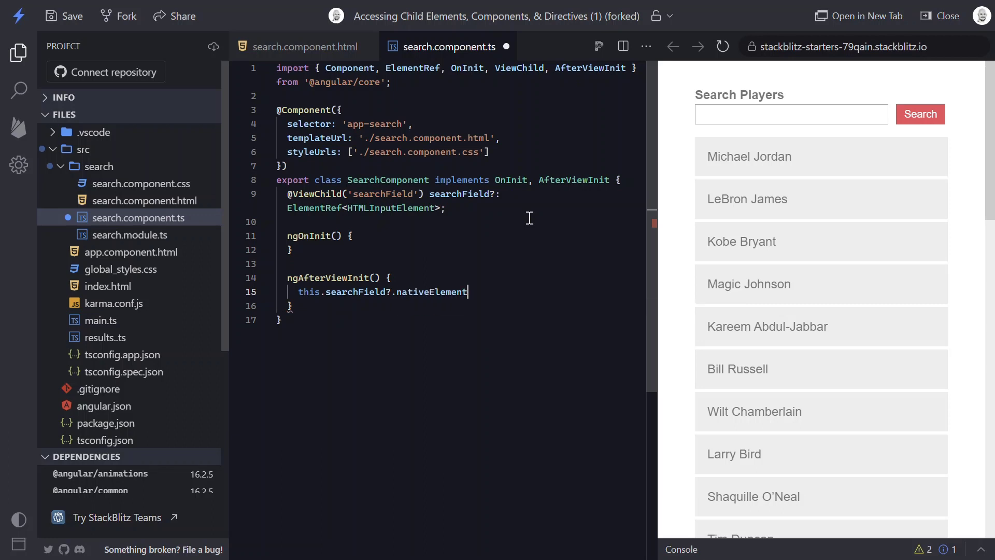
{"action": "type", "text": ".focus();"}
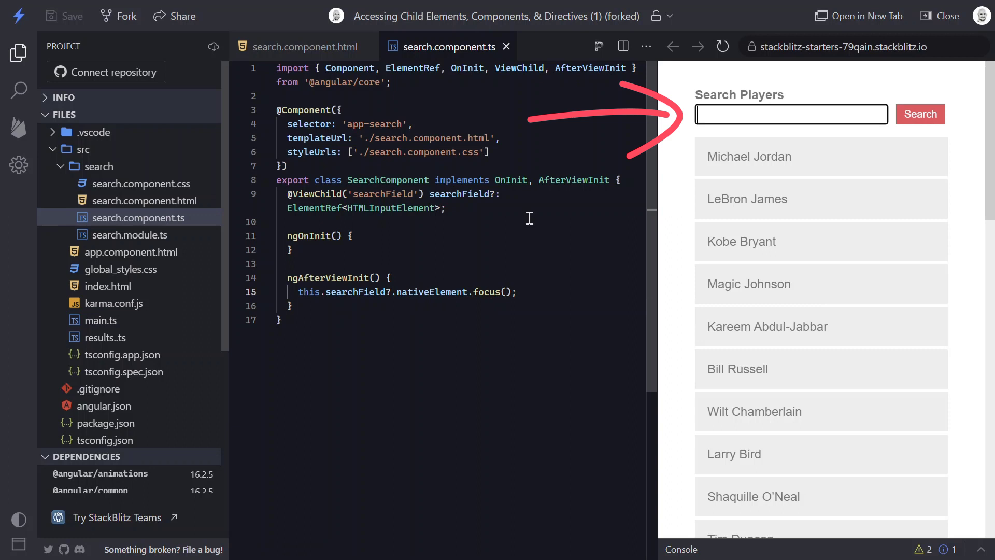
Step: Add { static: true } to the searchField ViewChild and save
{"action": "left_click", "coordinate": [722, 46]}
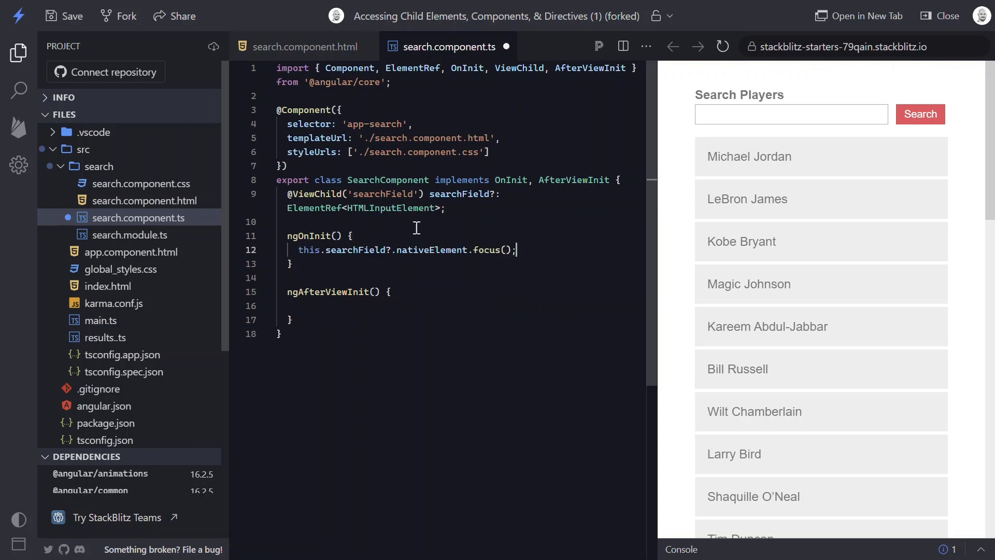
{"action": "mouse_move", "coordinate": [419, 195]}
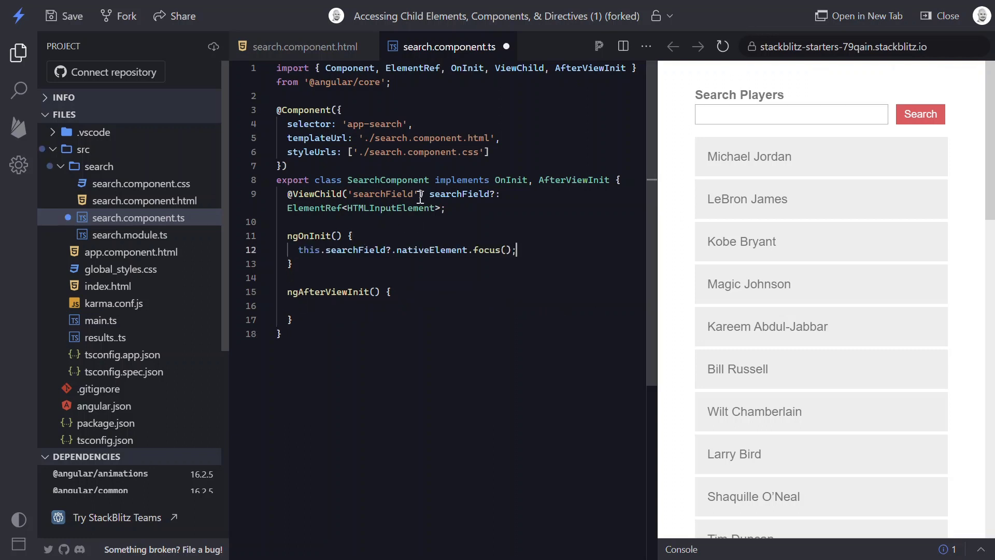
{"action": "type", "text": ", { static: t"}
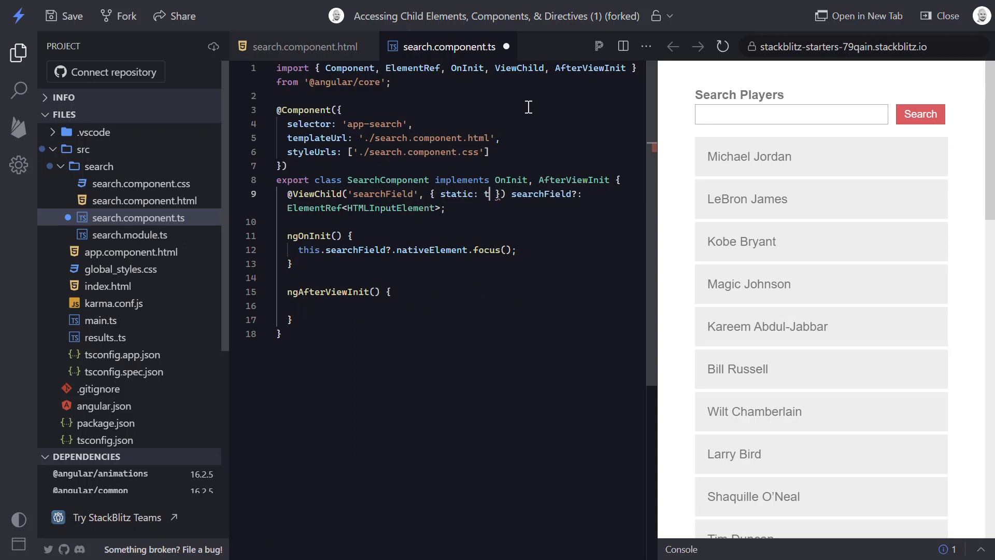
{"action": "type", "text": "rue"}
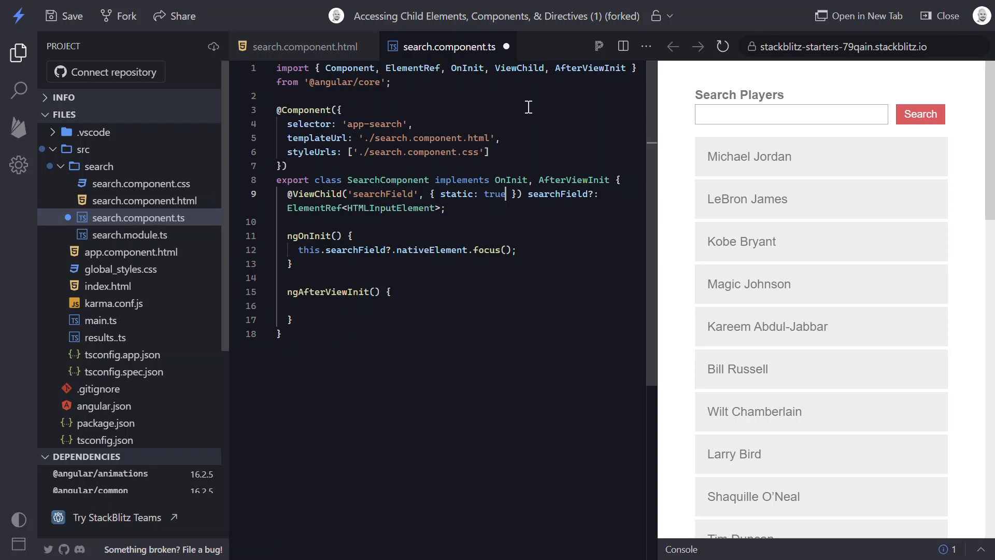
{"action": "key", "text": "ctrl+s"}
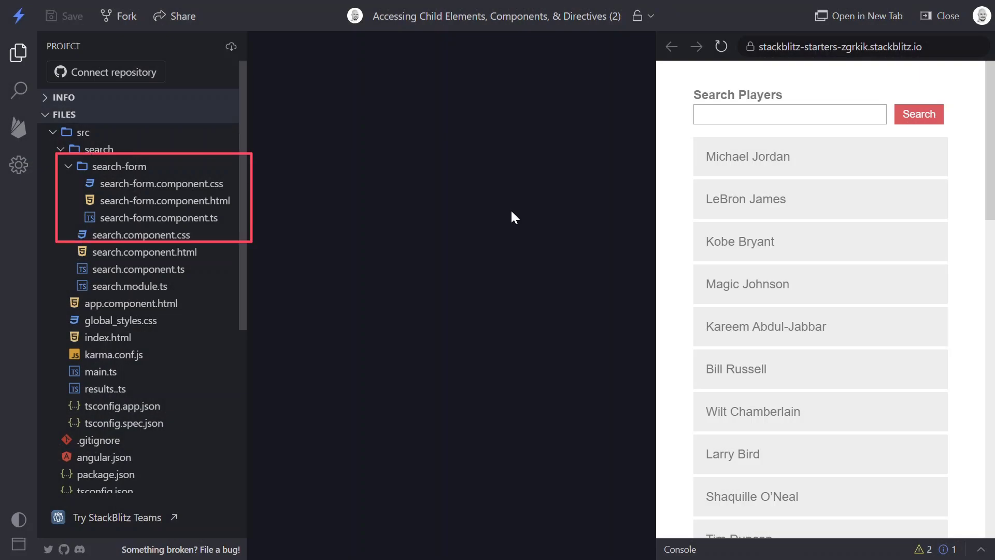
Step: Review the search-form and search component template and TypeScript files
{"action": "left_click", "coordinate": [163, 201]}
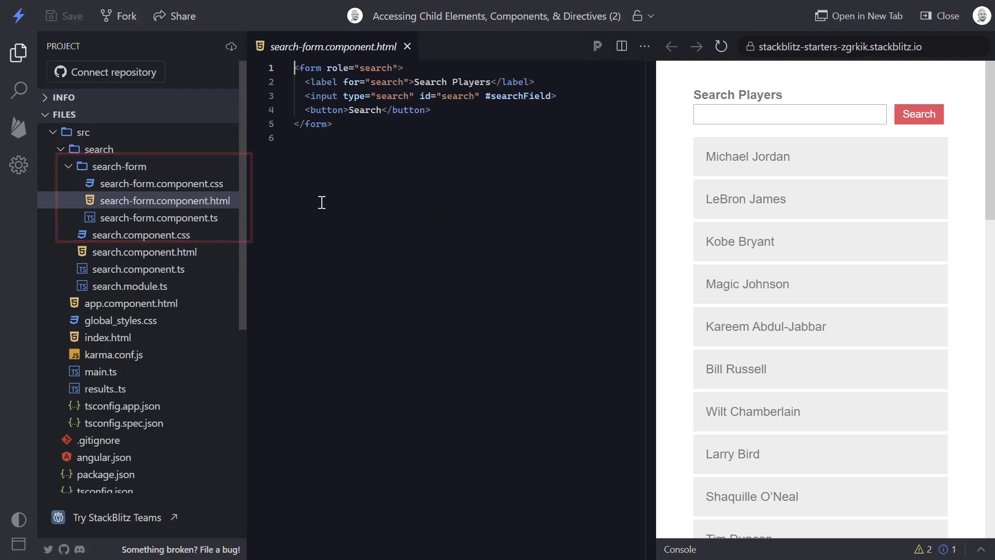
{"action": "mouse_move", "coordinate": [153, 217]}
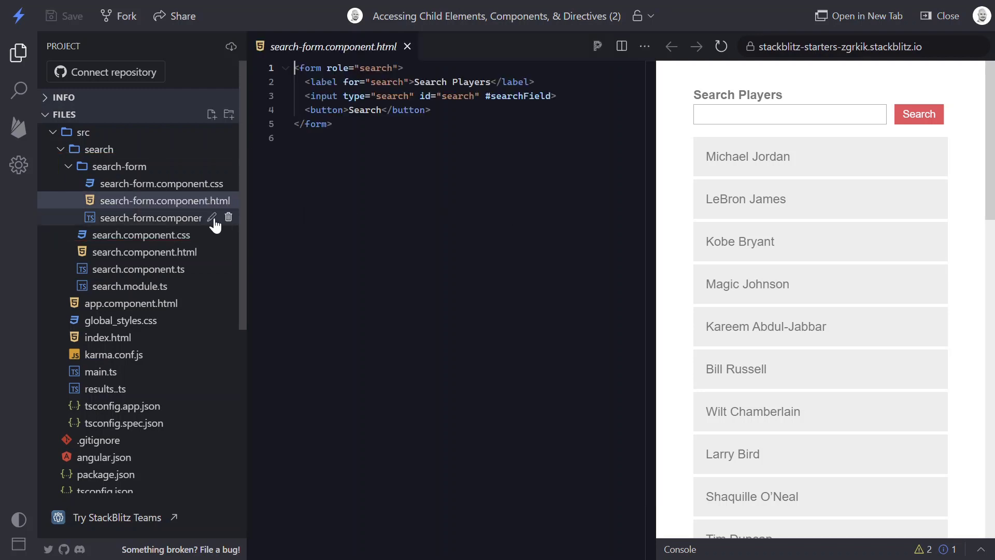
{"action": "left_click", "coordinate": [152, 218]}
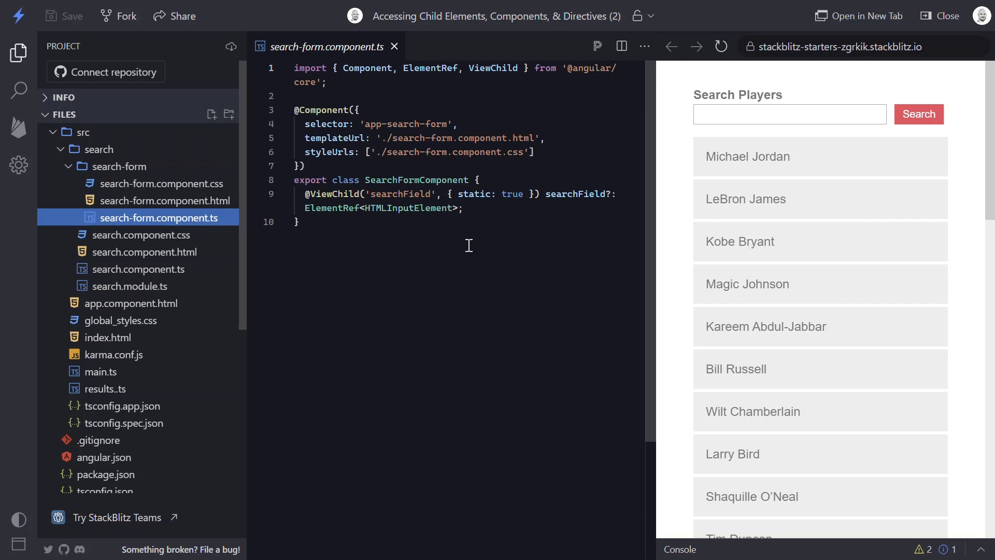
{"action": "mouse_move", "coordinate": [143, 252]}
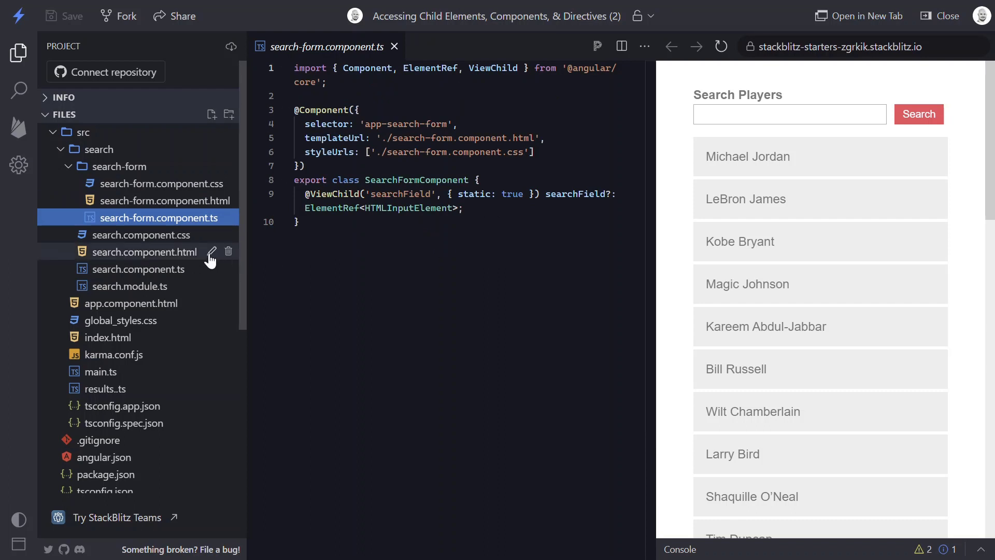
{"action": "left_click", "coordinate": [143, 251]}
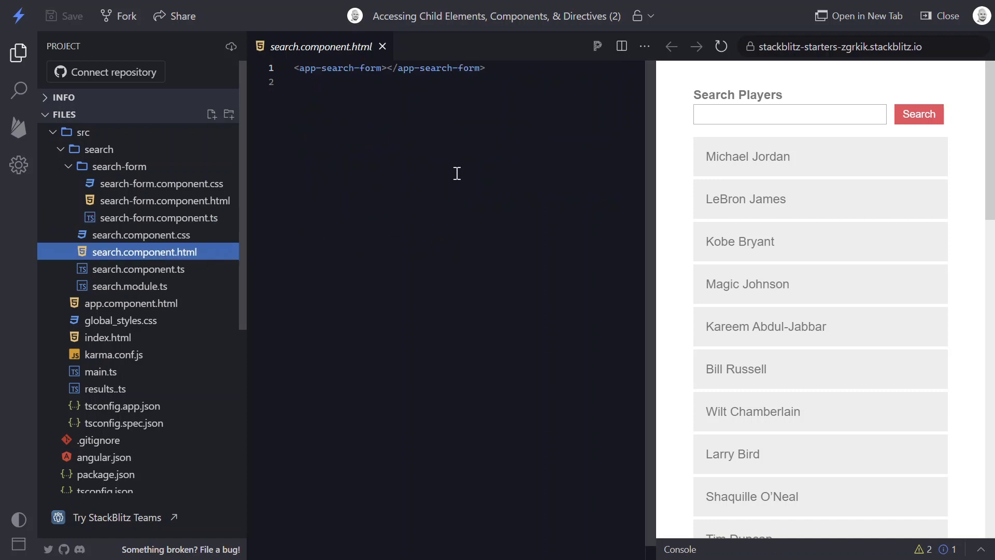
{"action": "mouse_move", "coordinate": [467, 88]}
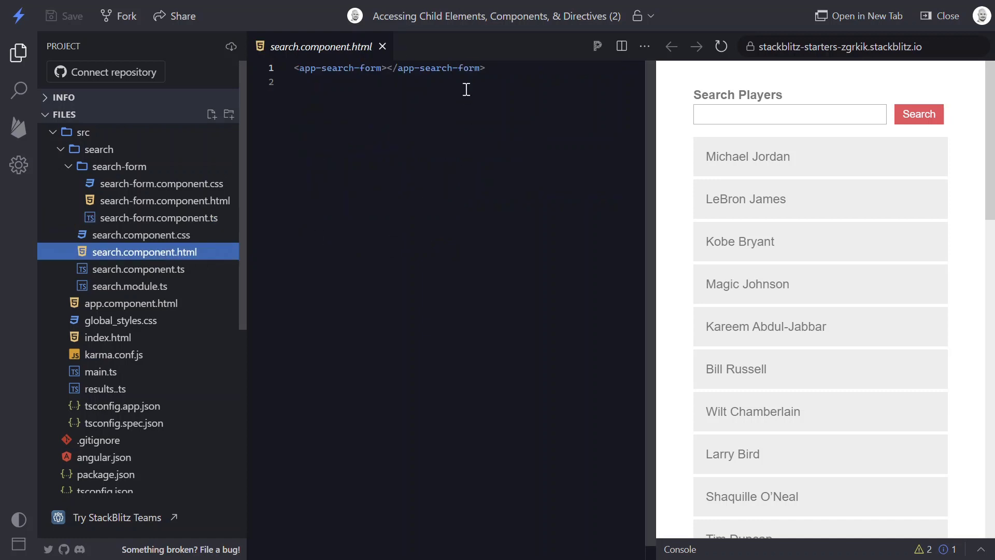
{"action": "mouse_move", "coordinate": [248, 218]}
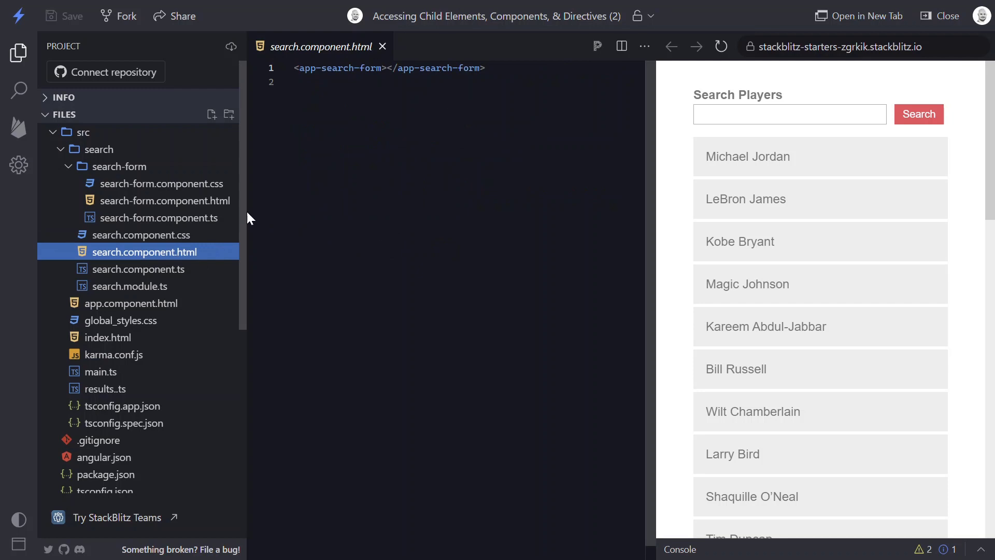
{"action": "left_click", "coordinate": [132, 269]}
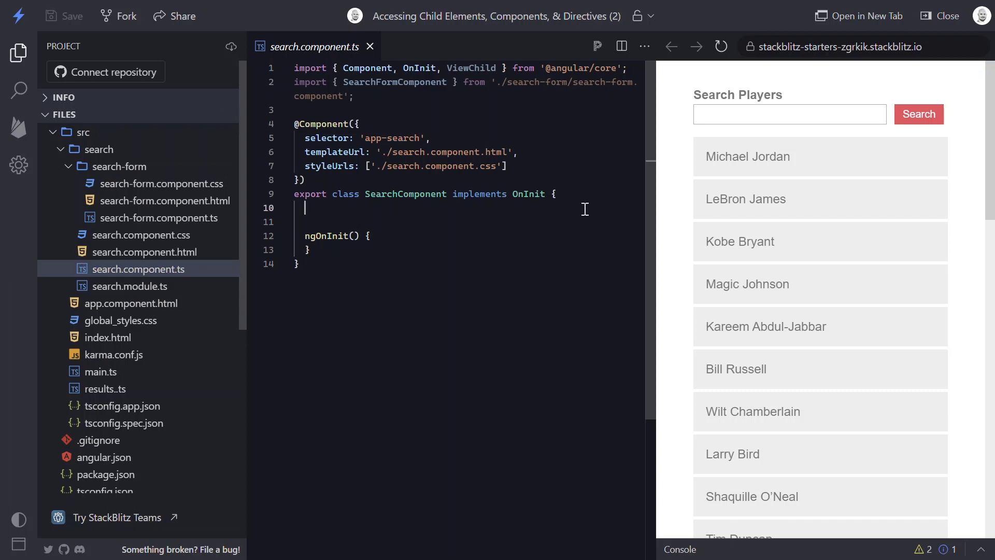
{"action": "type", "text": "@ViewChild"}
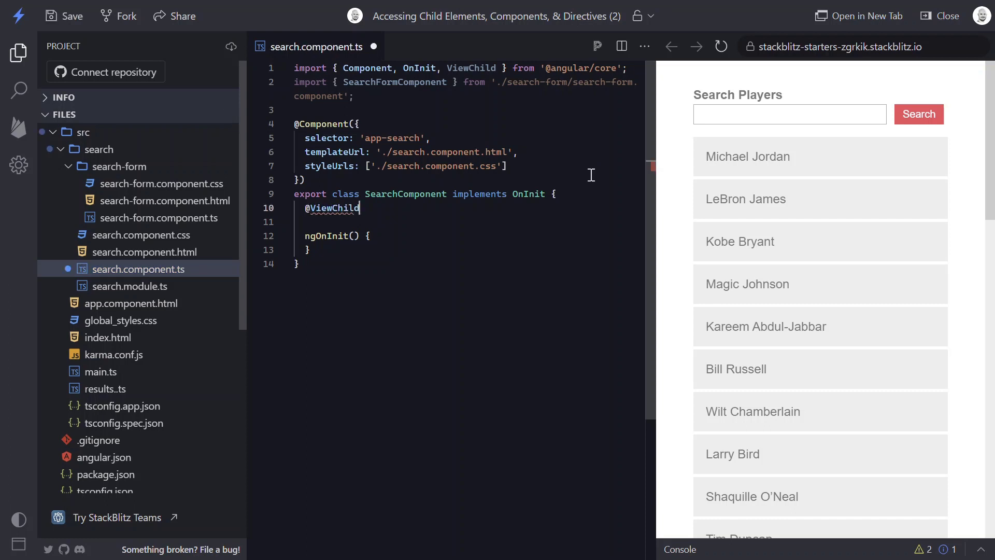
{"action": "type", "text": "()"}
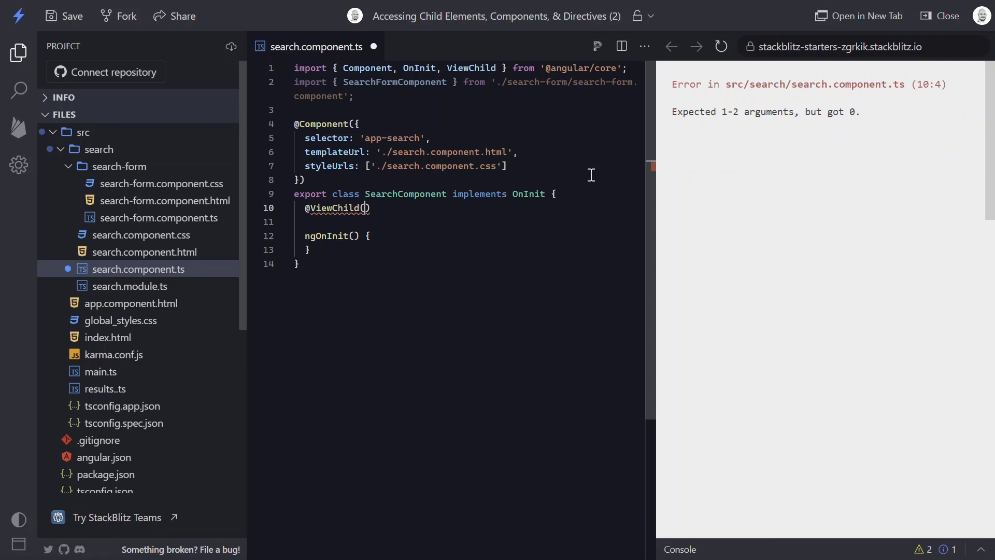
{"action": "type", "text": "SearchFormComponent,"}
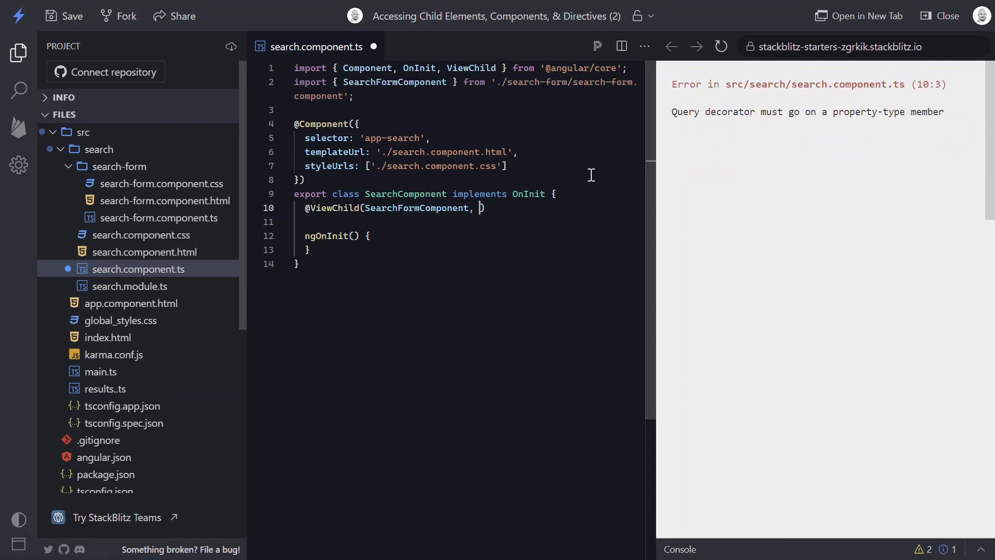
{"action": "type", "text": "{ }"}
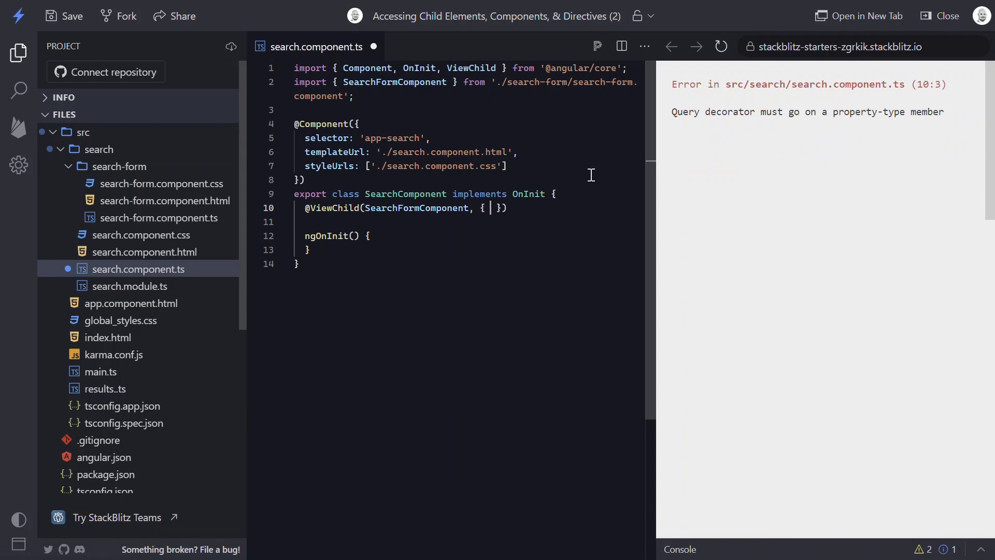
{"action": "type", "text": "static: true"}
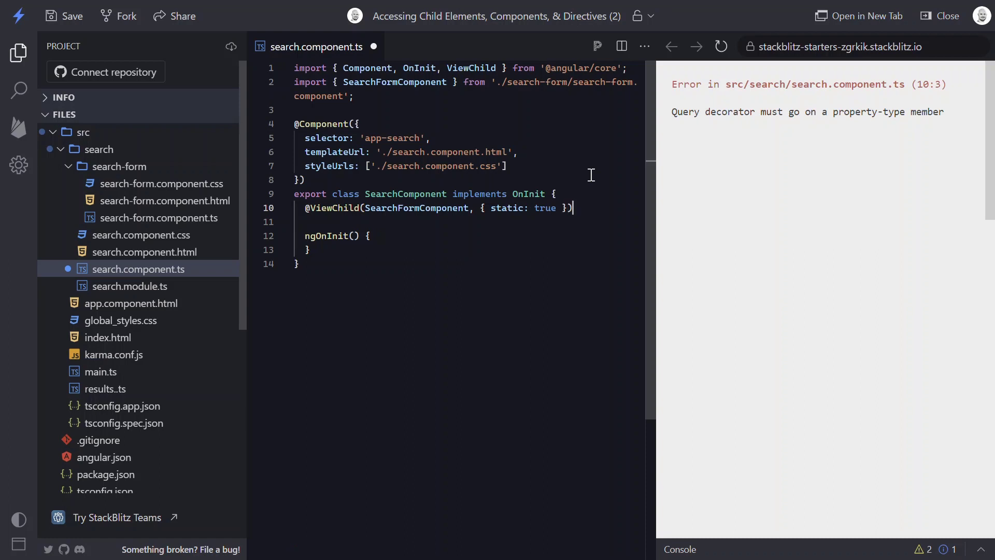
{"action": "type", "text": "searchForm?:"}
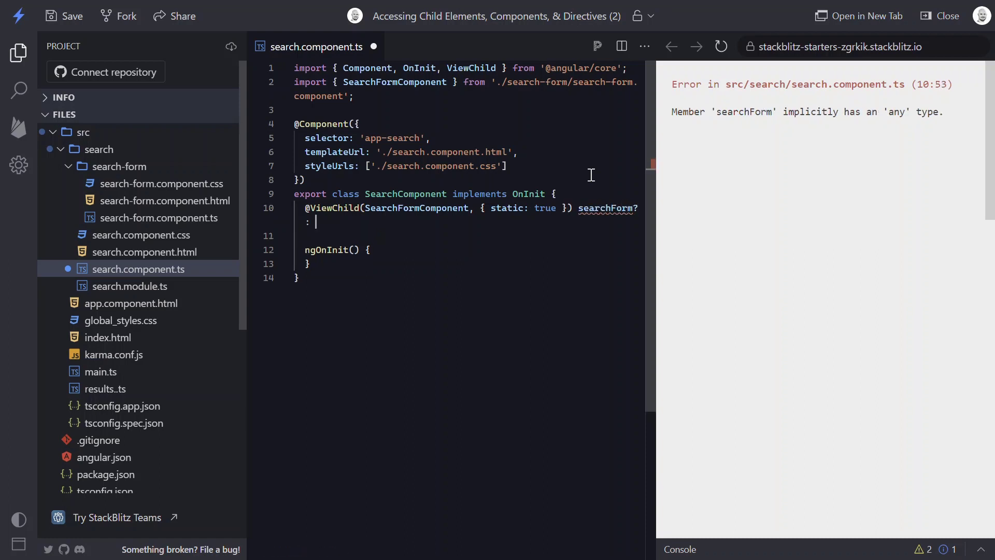
{"action": "type", "text": "SearchFormComponent"}
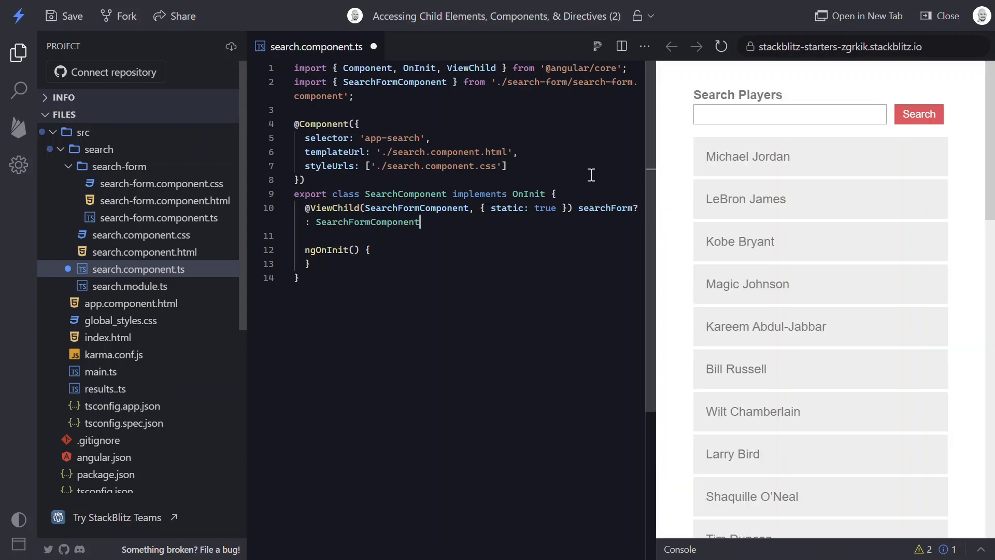
{"action": "type", "text": ";"}
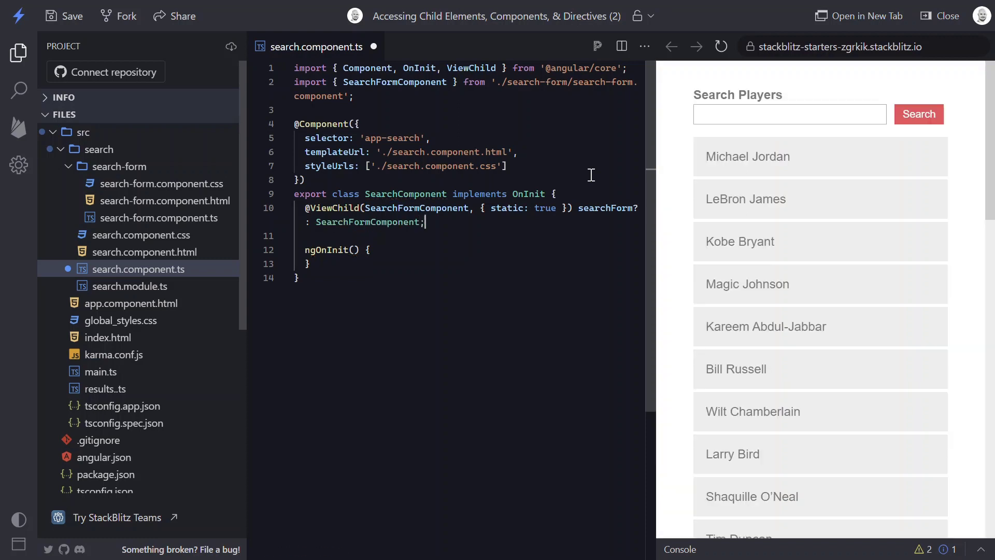
Step: In ngOnInit, start typing this.searchForm?.searchField?.nativeElement
{"action": "type", "text": "this."}
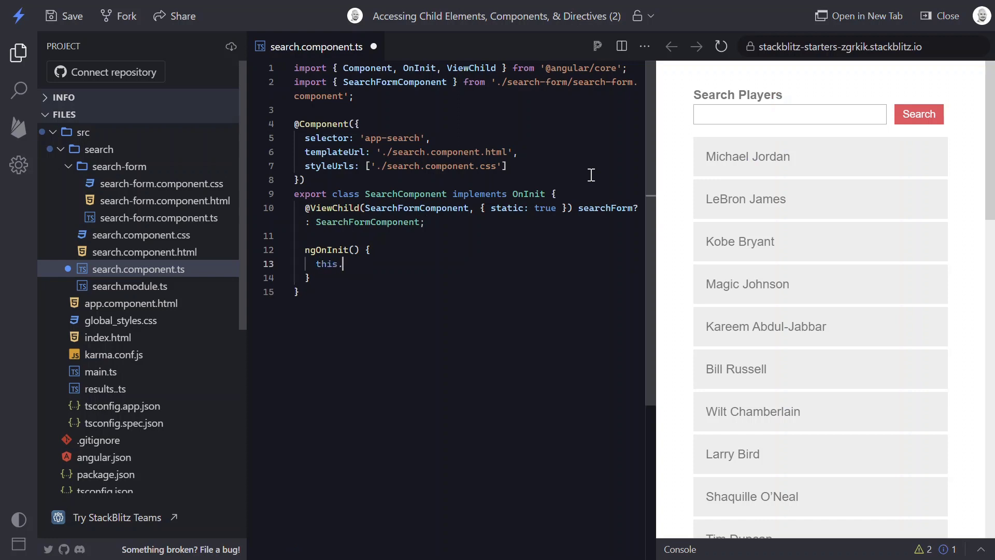
{"action": "type", "text": "searchForm"}
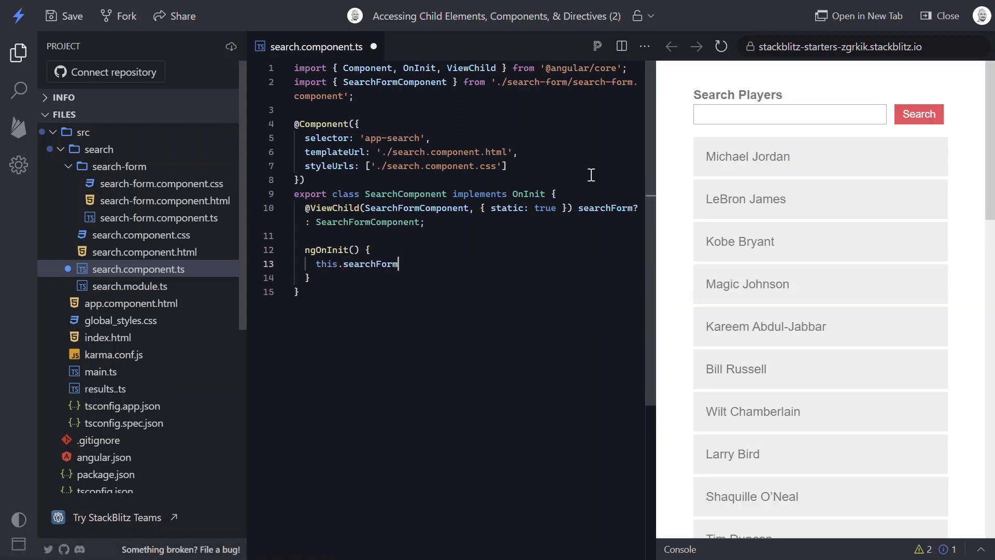
{"action": "type", "text": "?.searchField"}
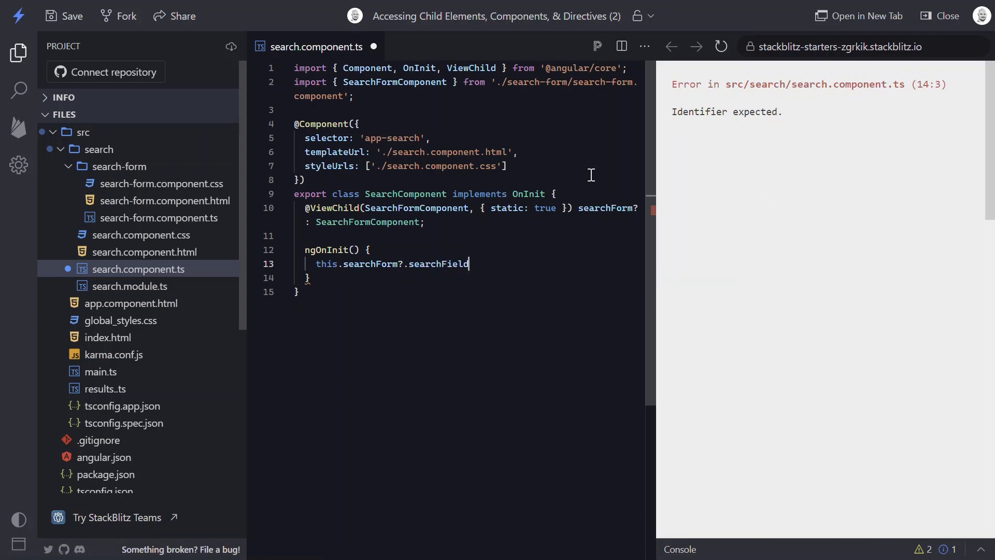
{"action": "type", "text": "?"}
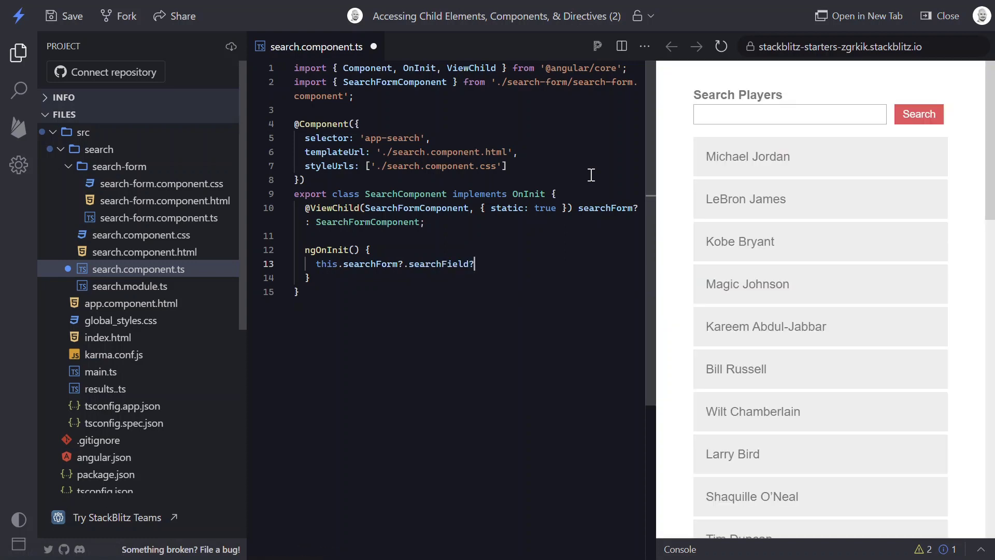
{"action": "type", "text": ".nativeElement."}
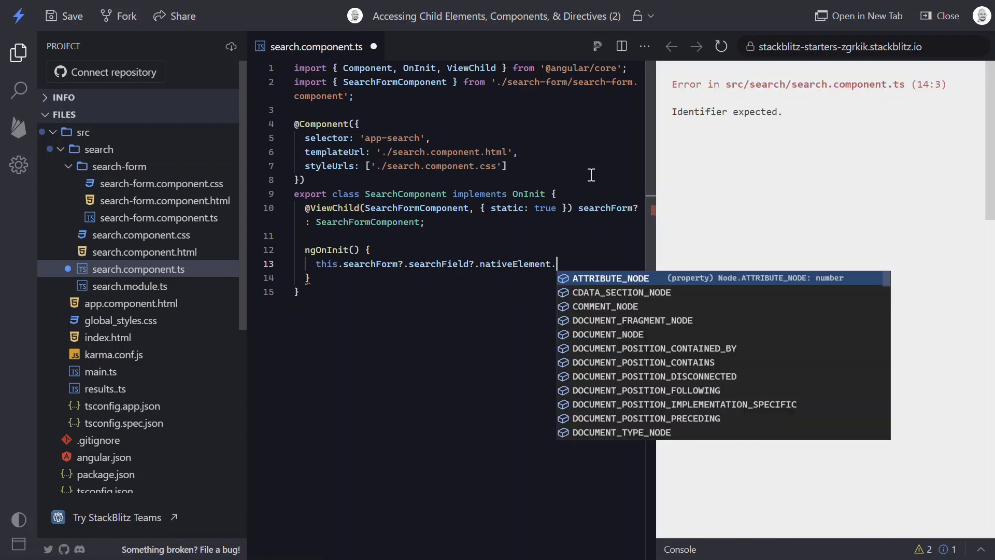
Step: Complete the call with .focus(); and check the search component template
{"action": "type", "text": "focus();"}
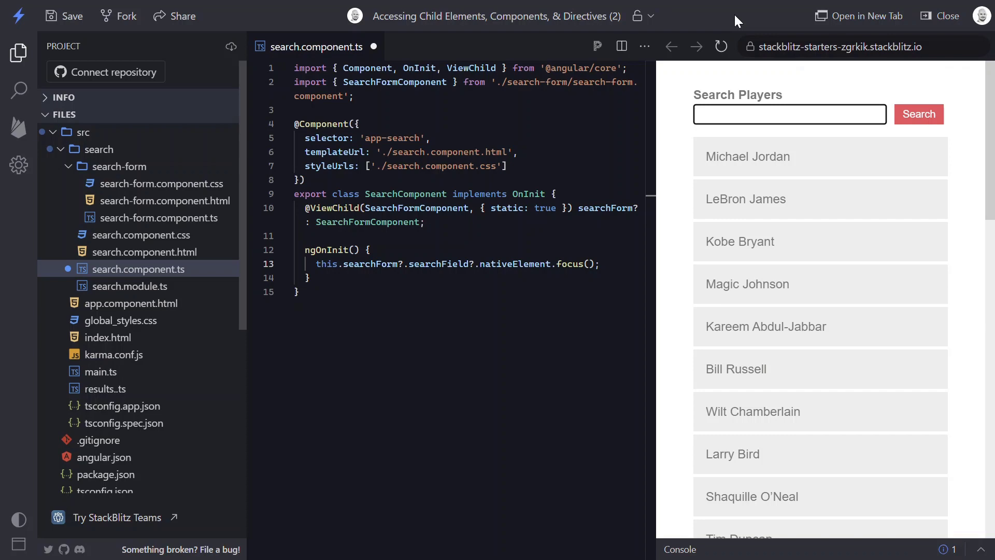
{"action": "left_click", "coordinate": [142, 252]}
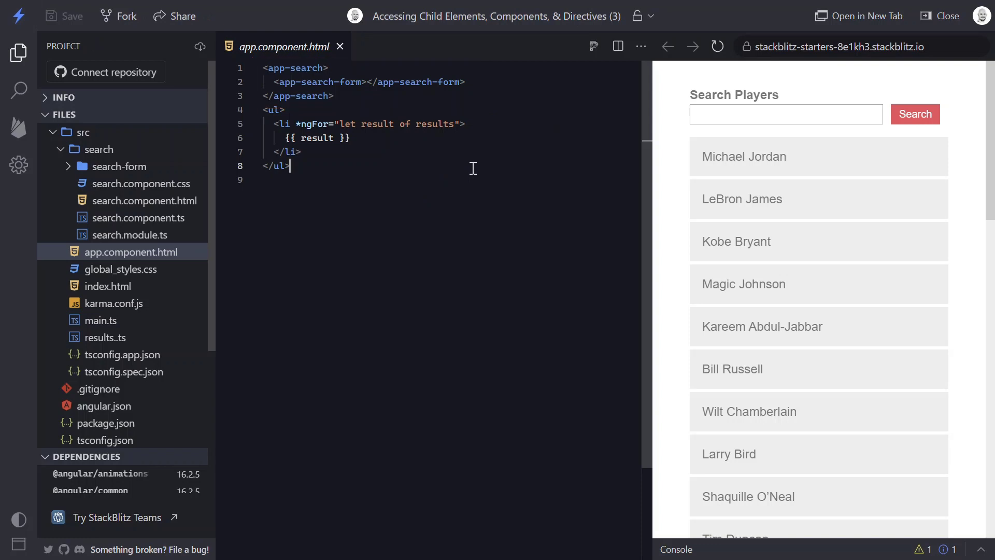
{"action": "left_click", "coordinate": [143, 201]}
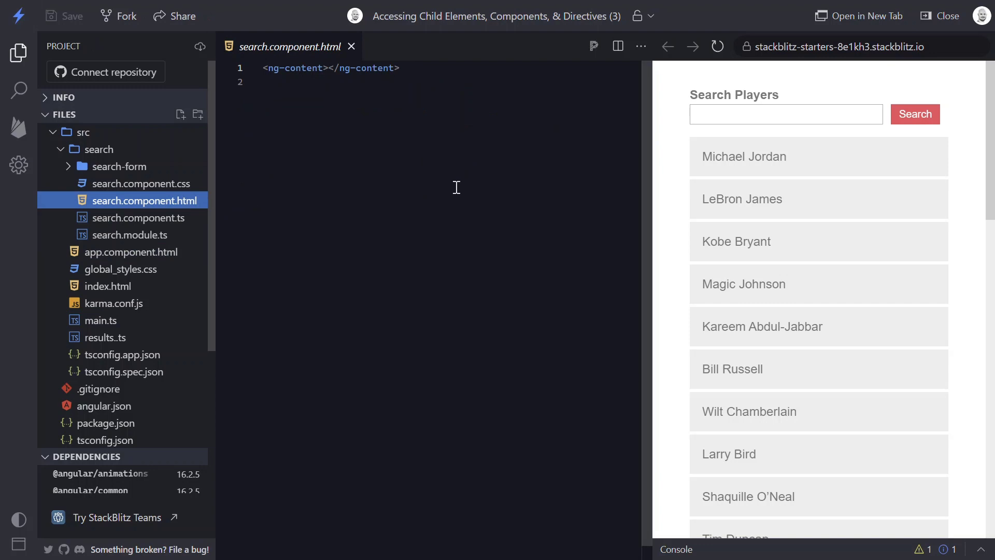
{"action": "left_click", "coordinate": [142, 251]}
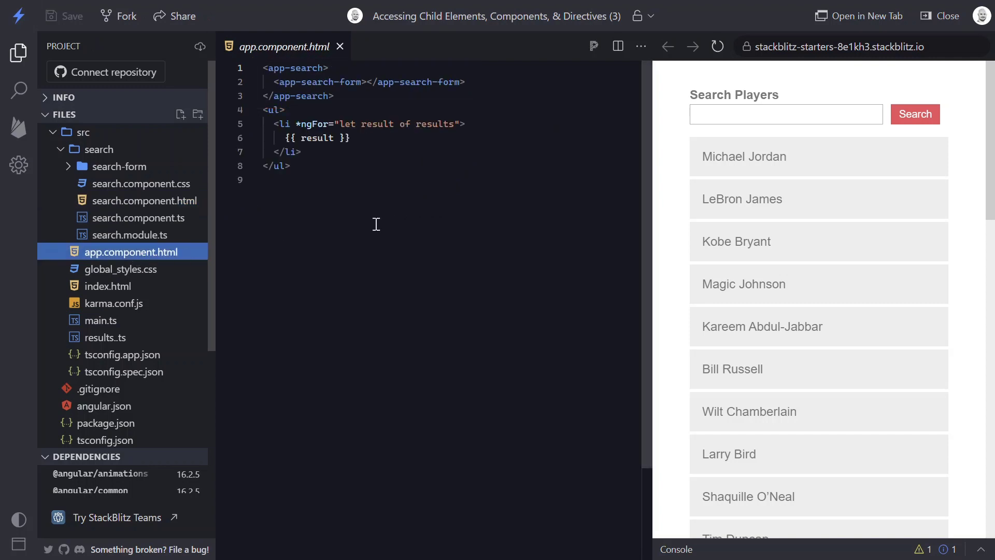
{"action": "left_click", "coordinate": [140, 217]}
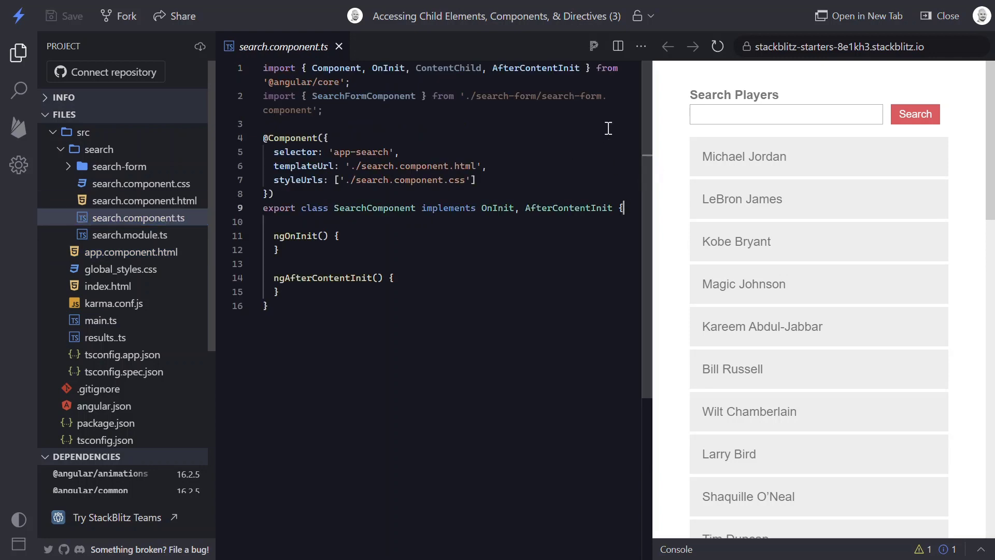
{"action": "type", "text": "@ContentChild("}
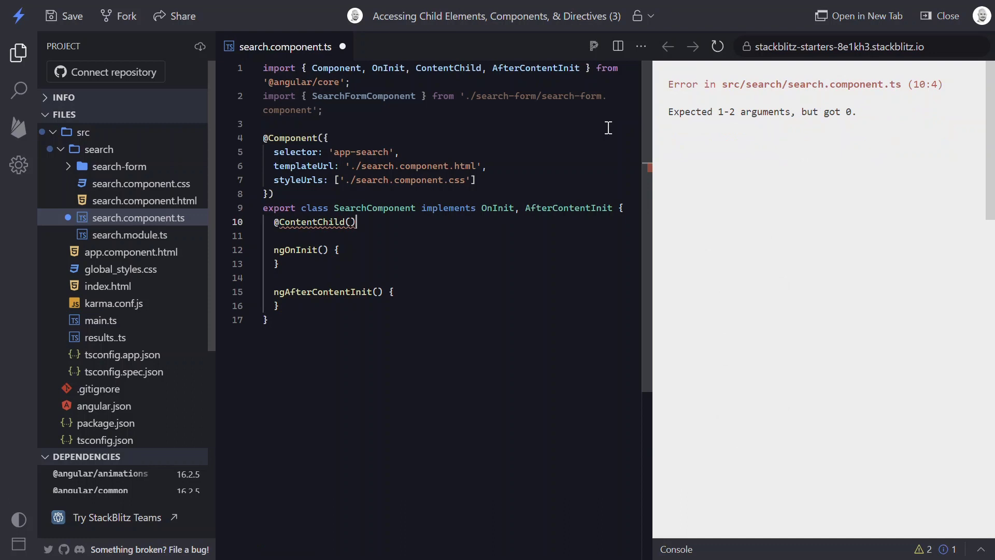
{"action": "type", "text": "SearchFormComponent"}
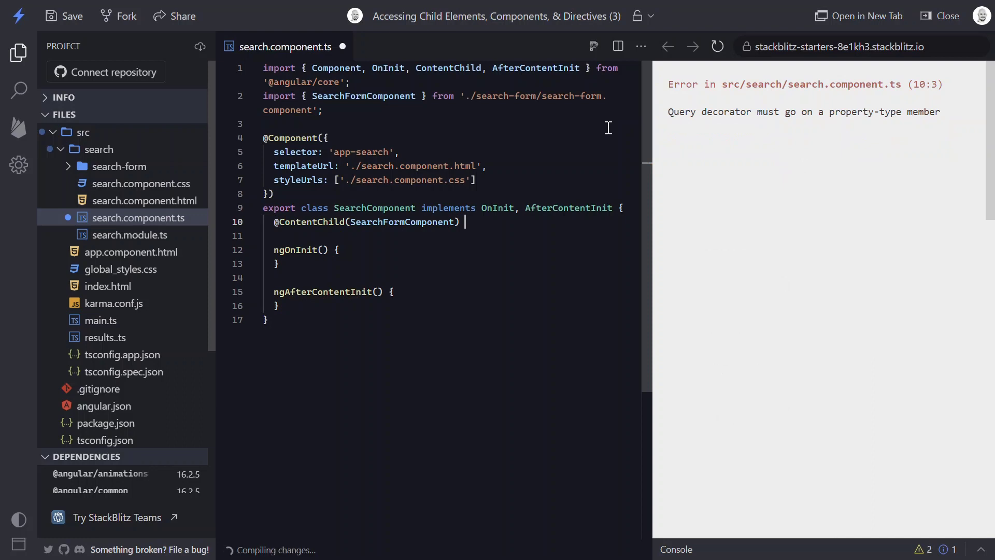
{"action": "type", "text": "searchForm?:"}
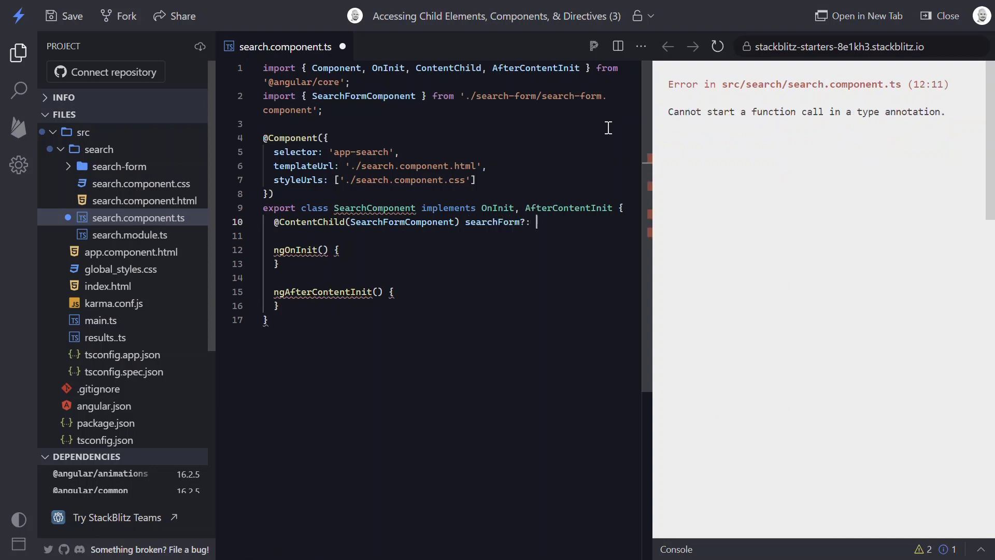
{"action": "type", "text": "SearchFormComponent;"}
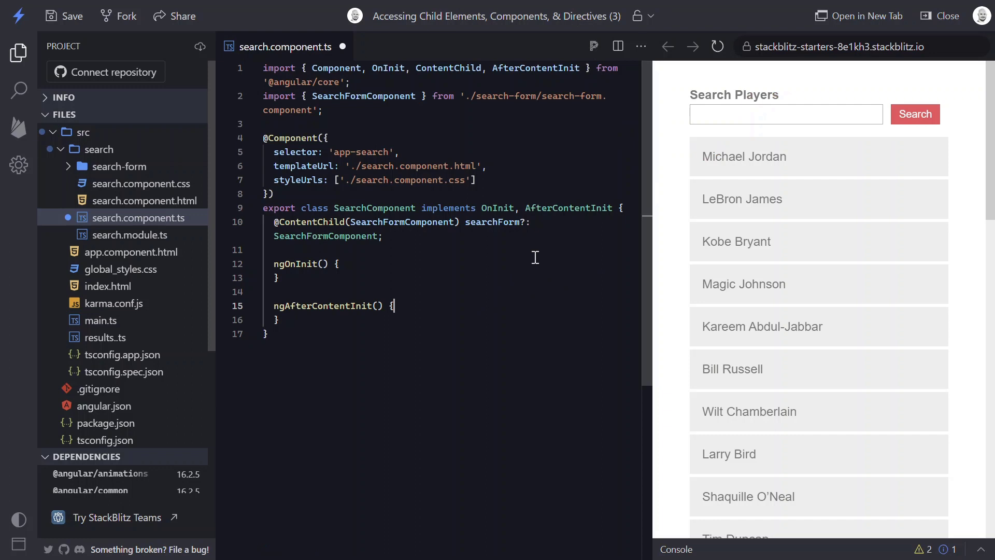
Step: Call this.searchForm?.searchField?.nativeElement.focus() in ngAfterContentInit
{"action": "type", "text": "this."}
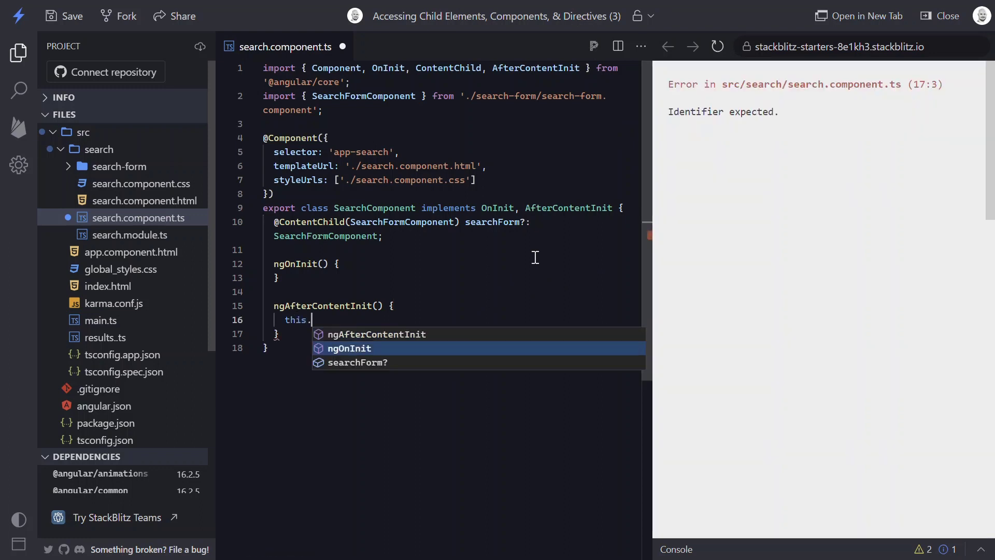
{"action": "type", "text": "searchForm?.searchField"}
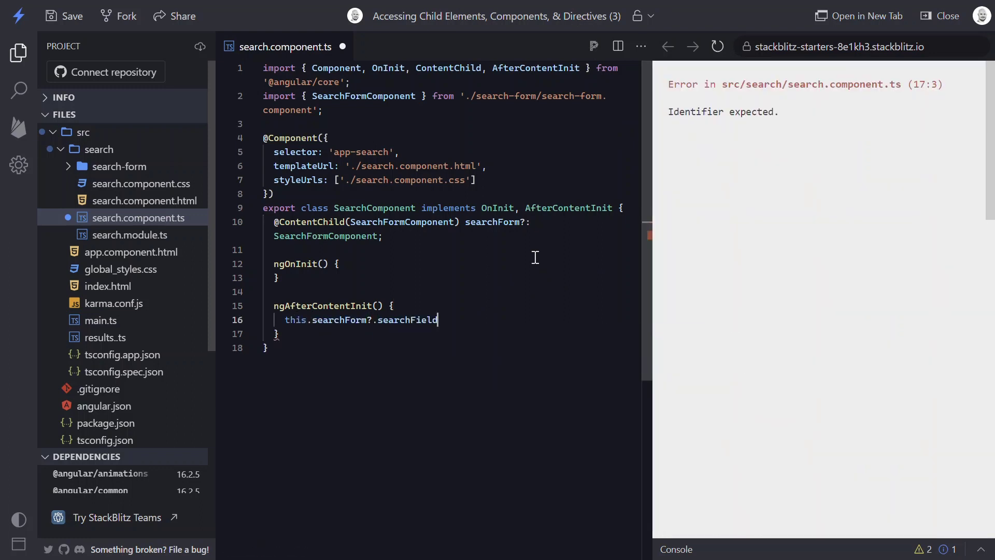
{"action": "type", "text": "?."}
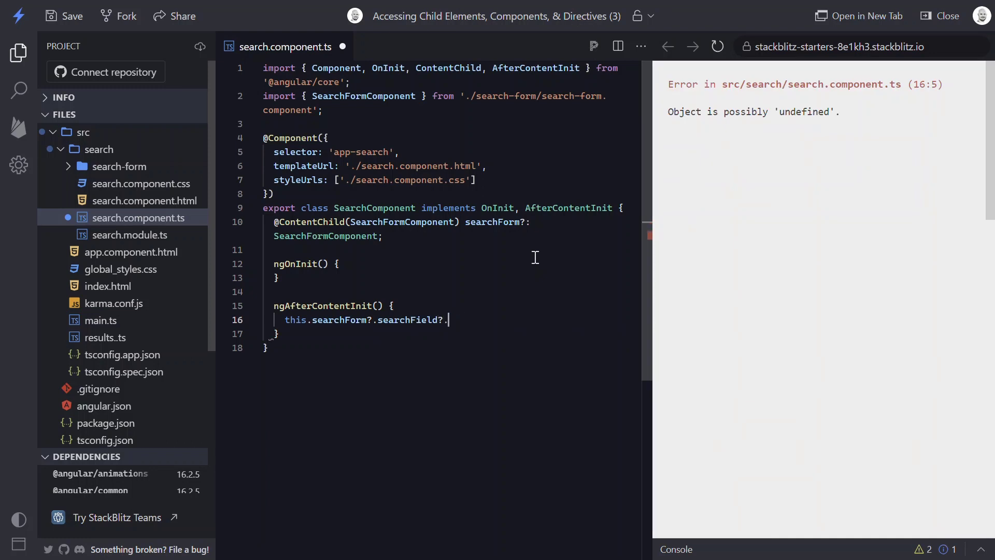
{"action": "type", "text": "nativeElement.focus();"}
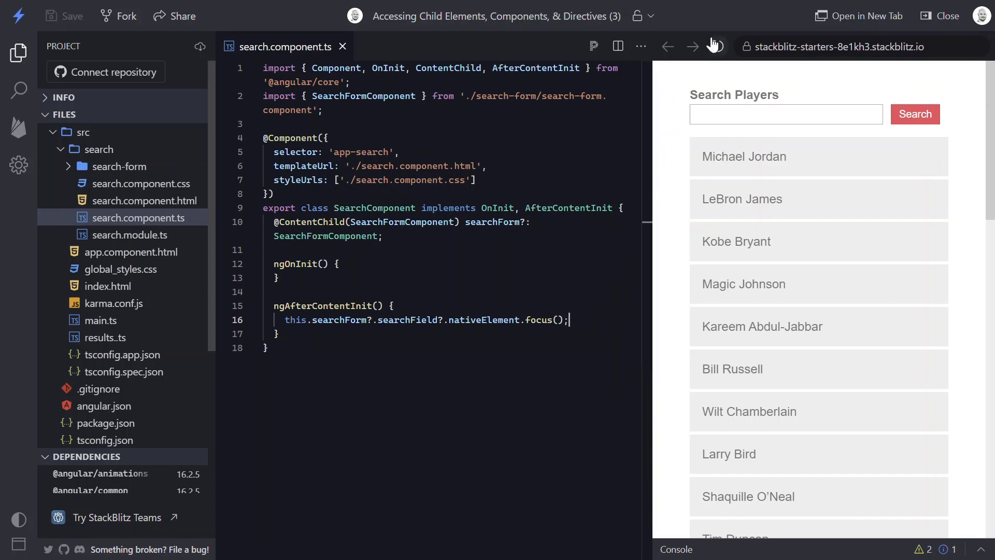
Step: Reload the preview to test focus, then select the focus line
{"action": "left_click", "coordinate": [718, 46]}
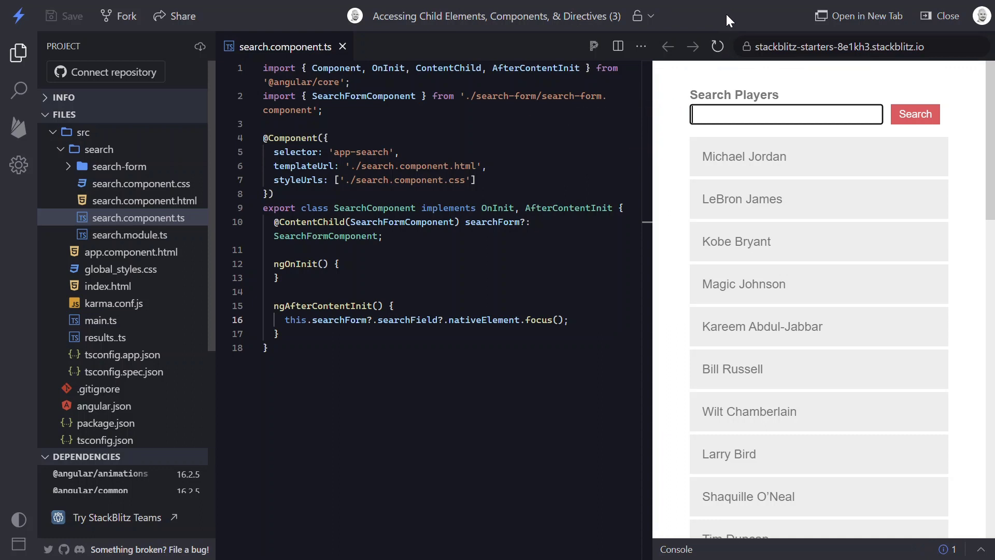
{"action": "triple_click", "coordinate": [425, 320]}
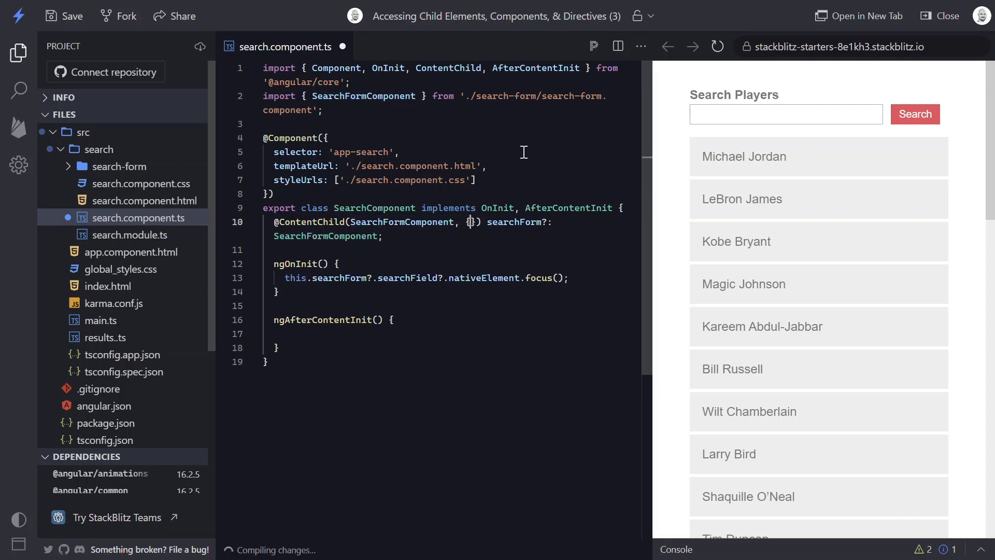
{"action": "type", "text": "static: true"}
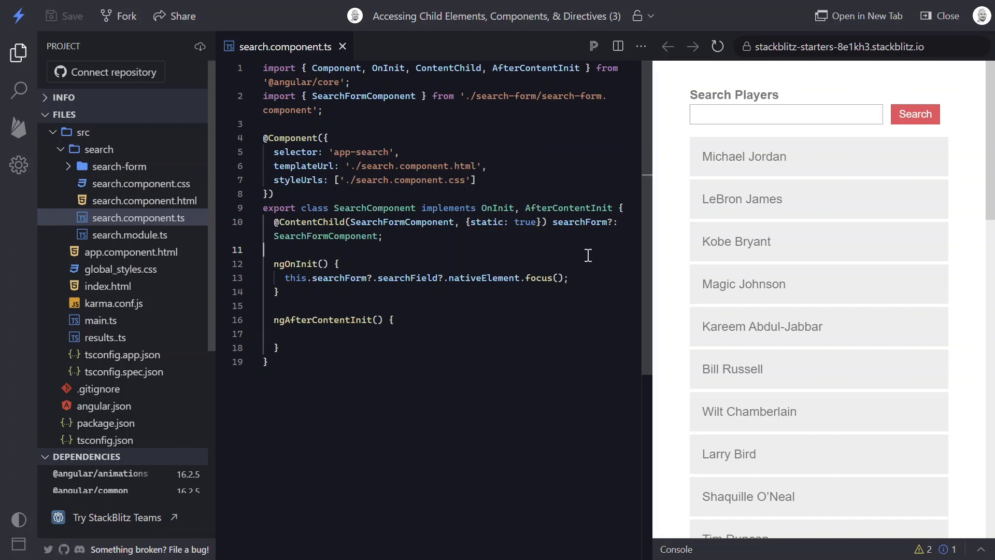
{"action": "left_click", "coordinate": [786, 114]}
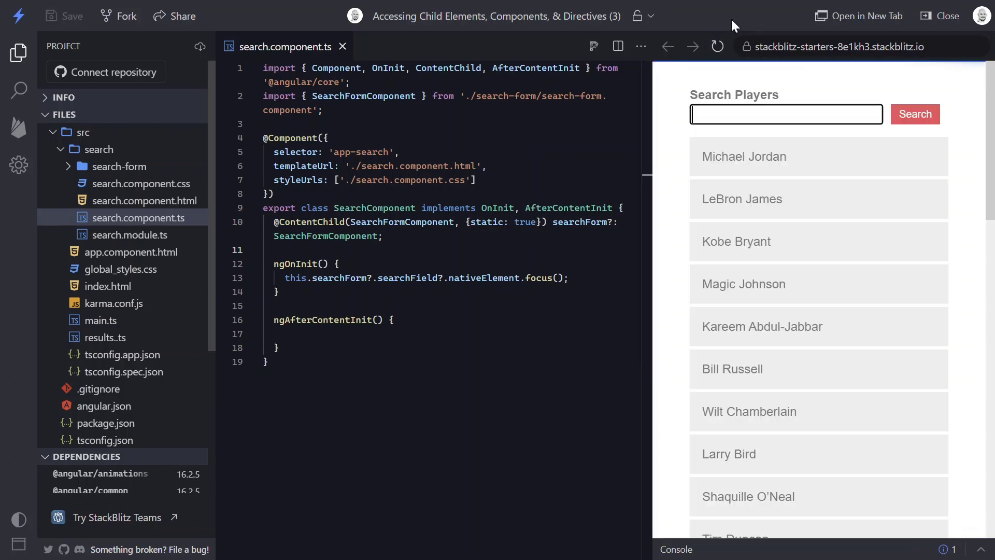